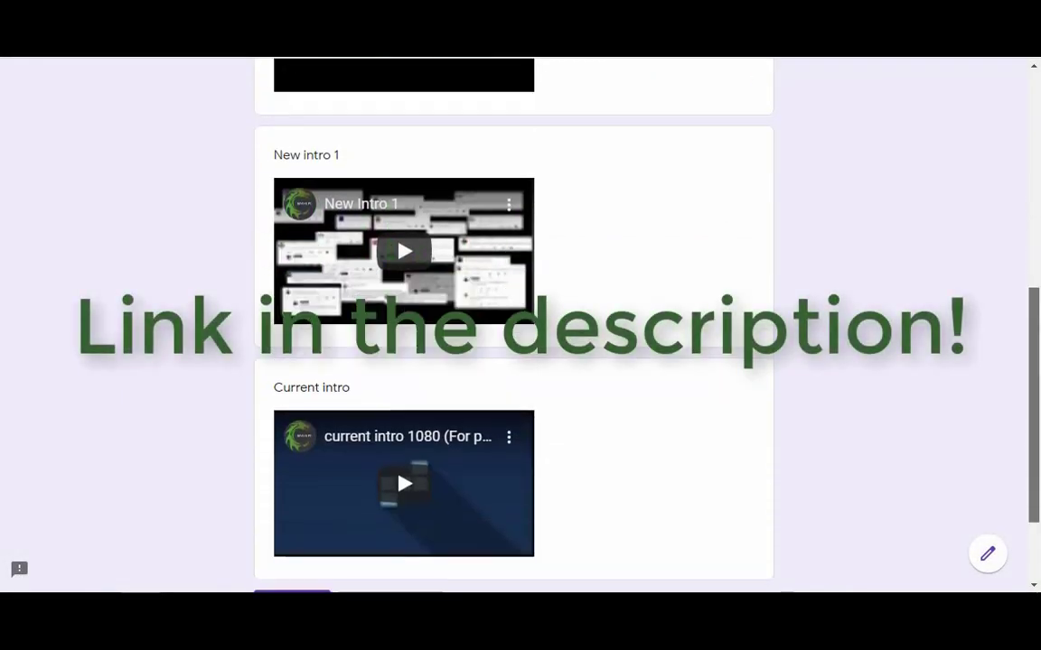
# - Show the details of the running Windows Explorer scan from its notification
pyautogui.scroll(-3)
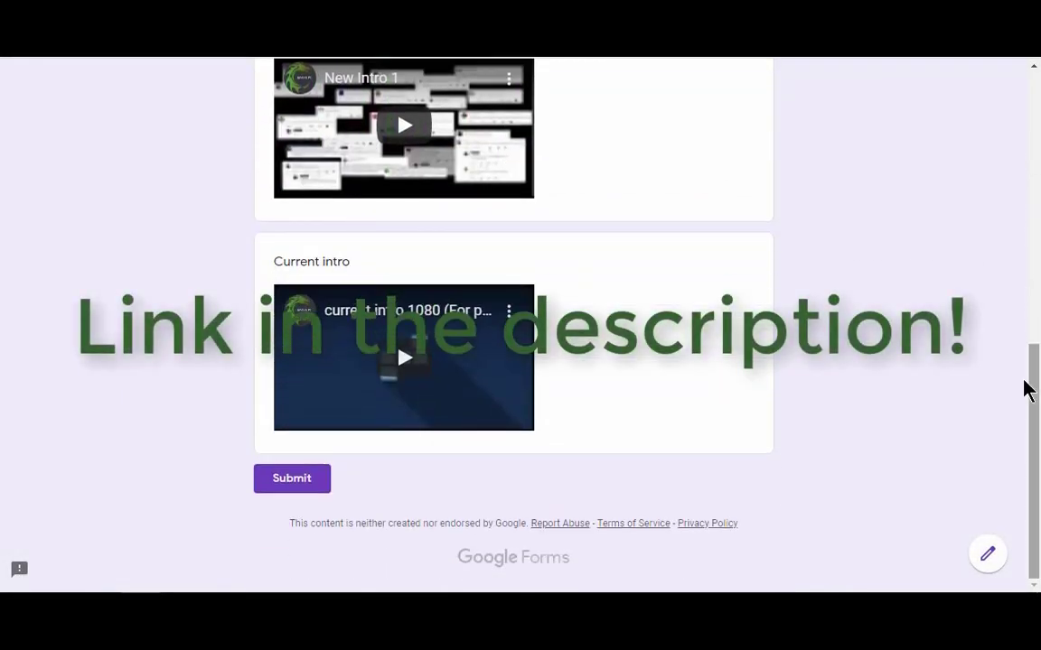
pyautogui.scroll(3)
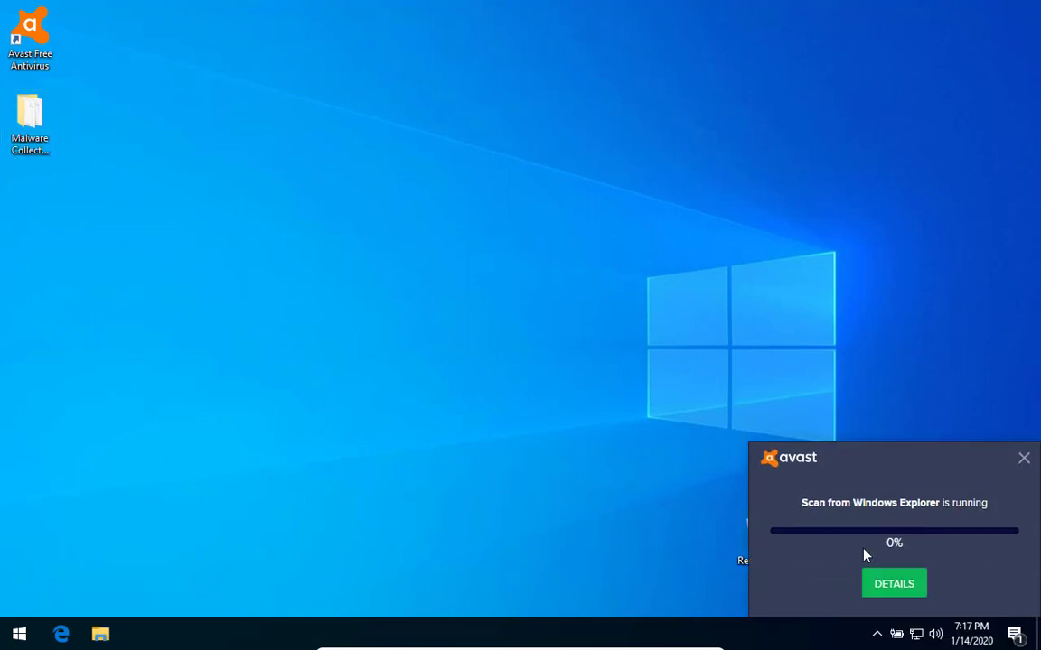
pyautogui.click(893, 582)
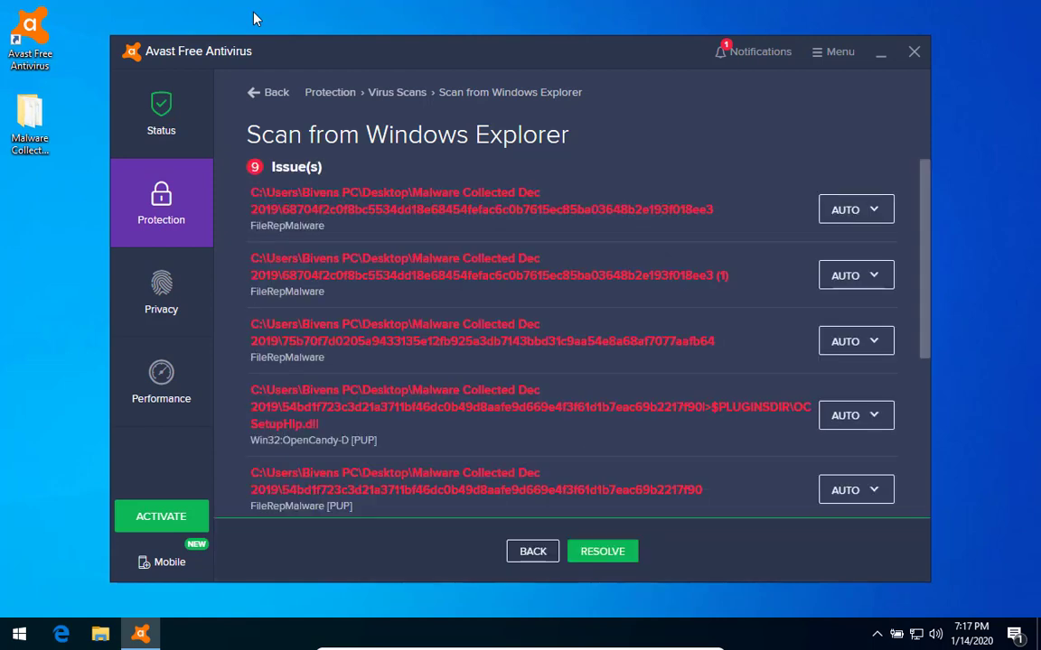
pyautogui.moveTo(224, 7)
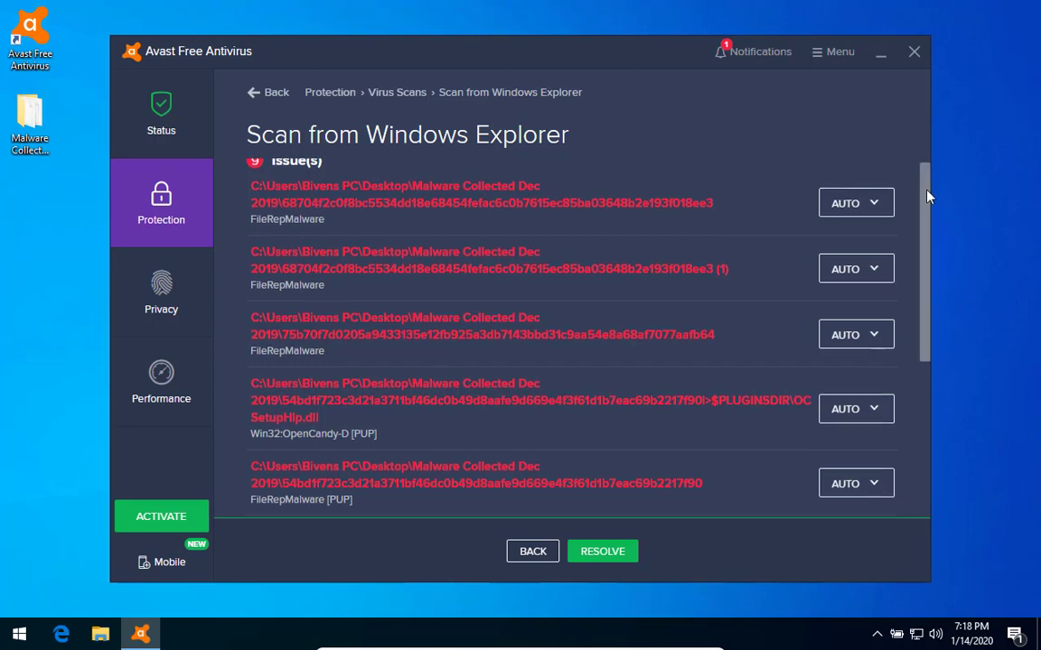
pyautogui.scroll(-3)
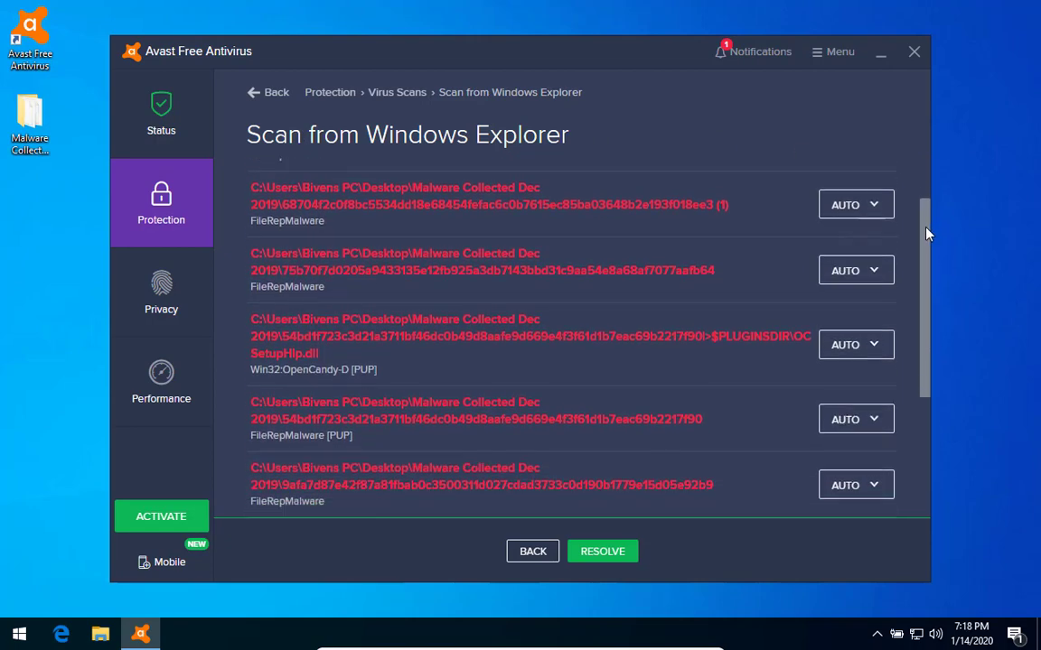
pyautogui.scroll(-3)
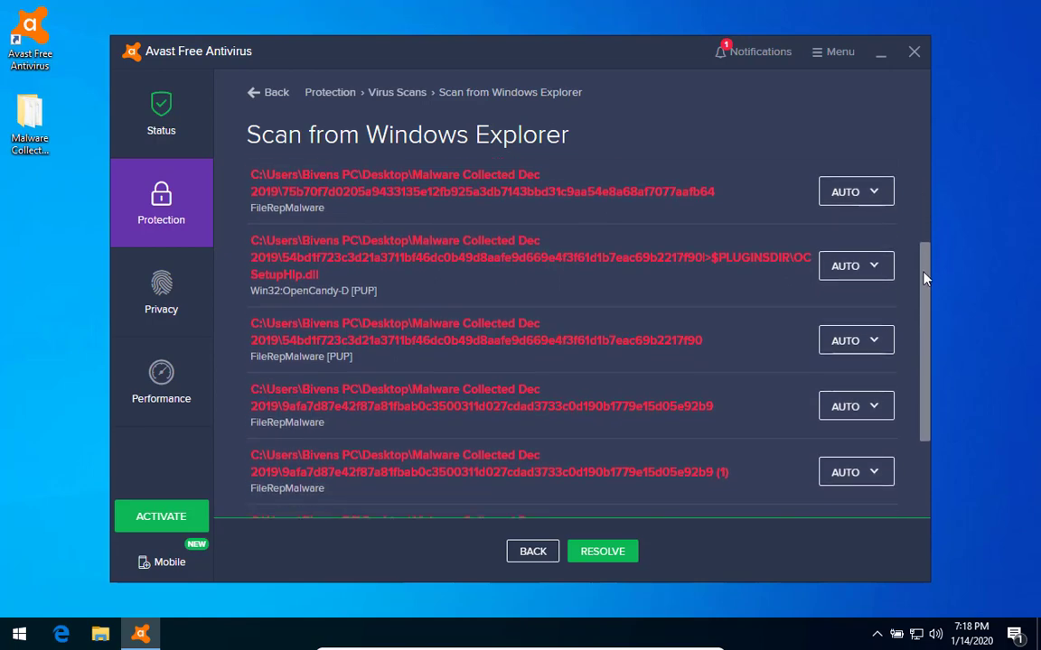
pyautogui.scroll(-3)
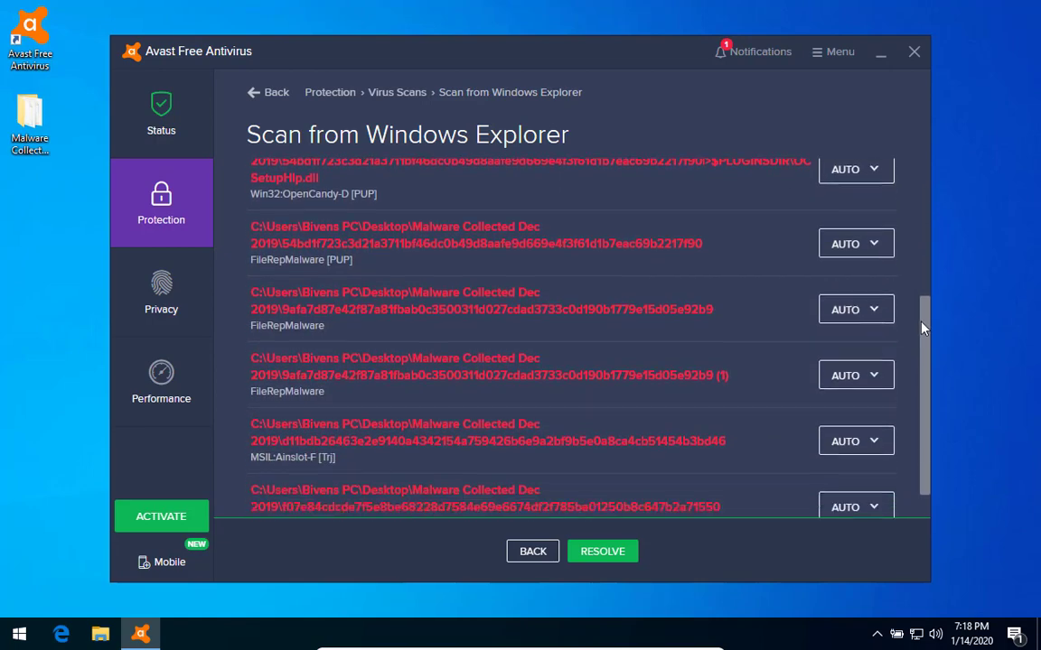
pyautogui.scroll(-3)
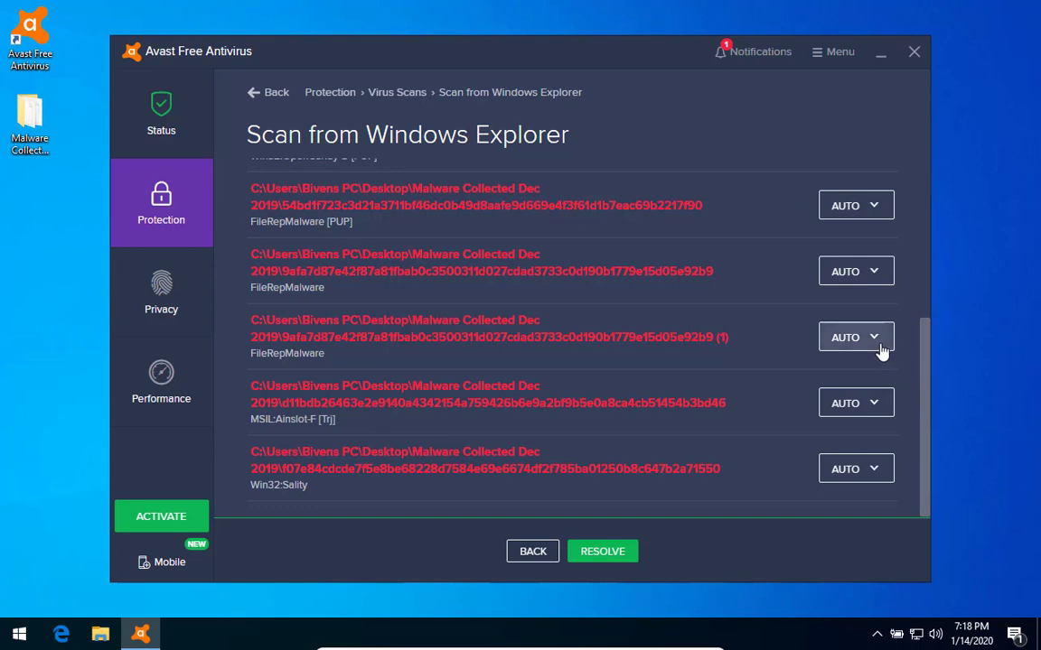
# - Set the lower visible detections, including MSIL:Ainslot-F and the last listed issue, to Delete
pyautogui.click(854, 338)
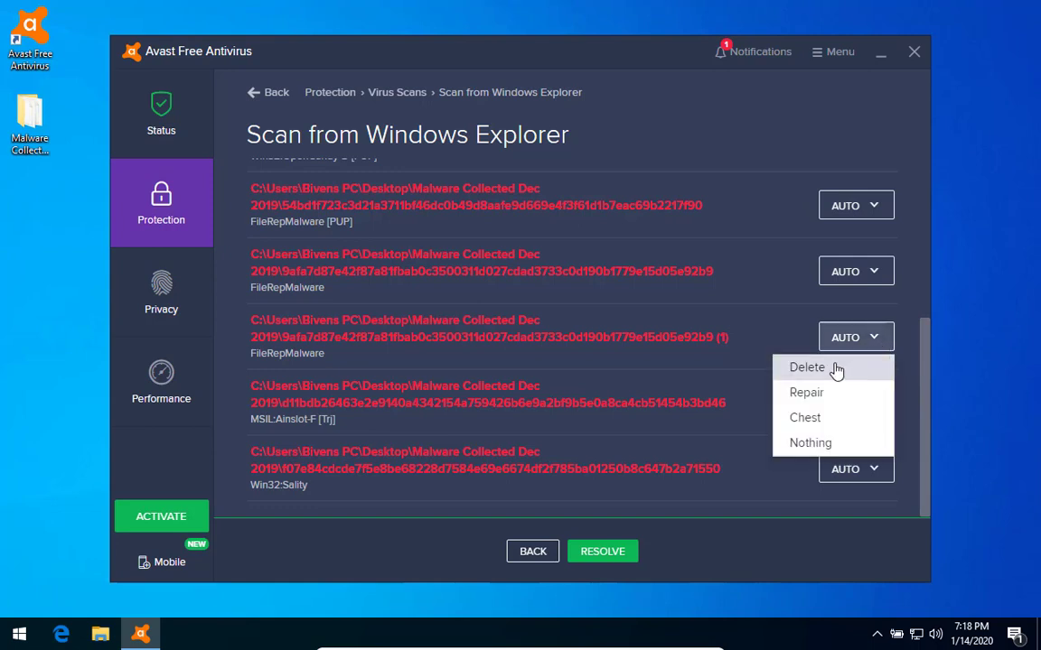
pyautogui.click(806, 367)
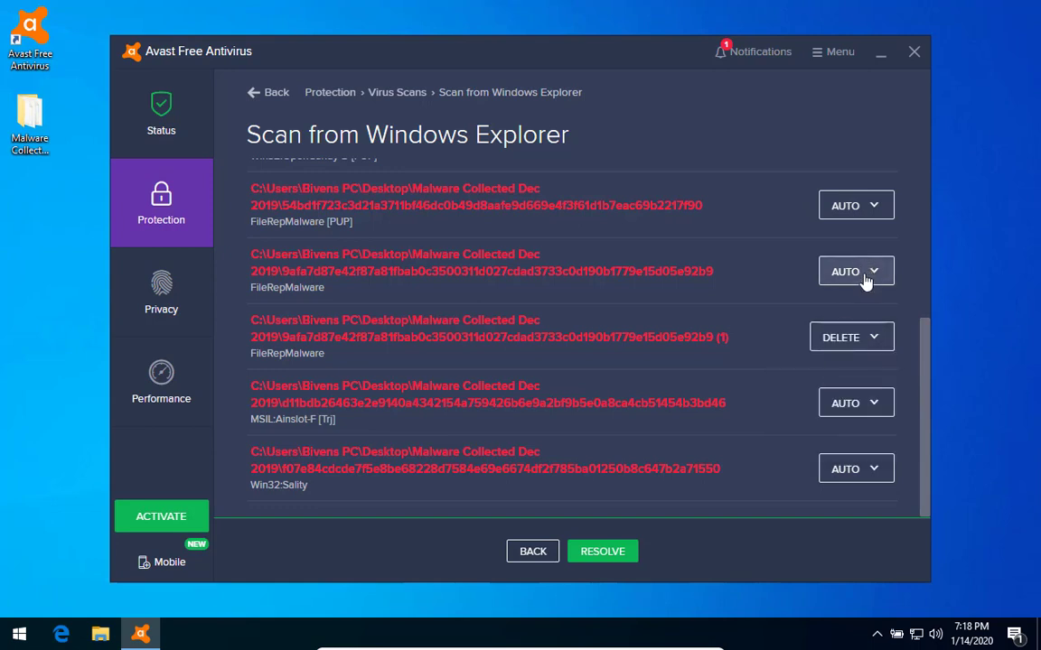
pyautogui.click(845, 271)
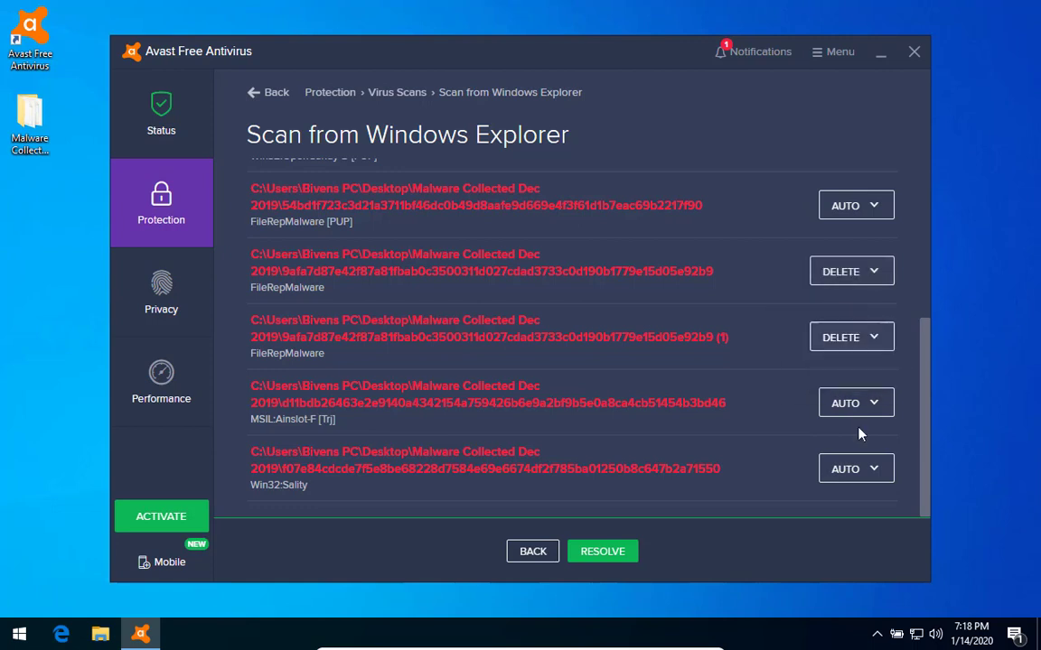
pyautogui.click(854, 403)
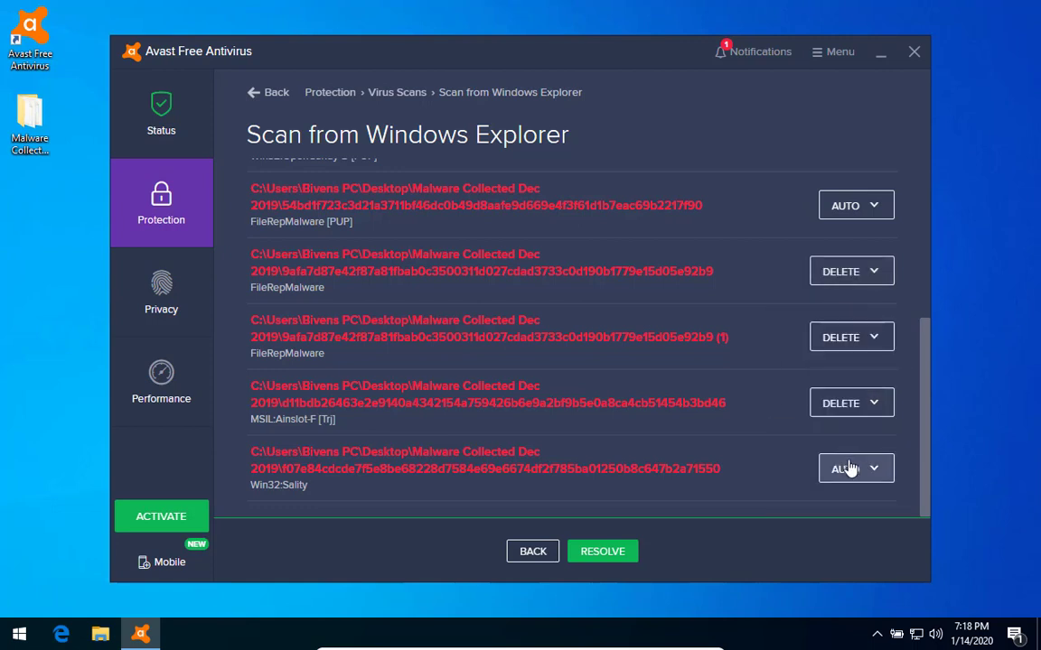
pyautogui.click(851, 468)
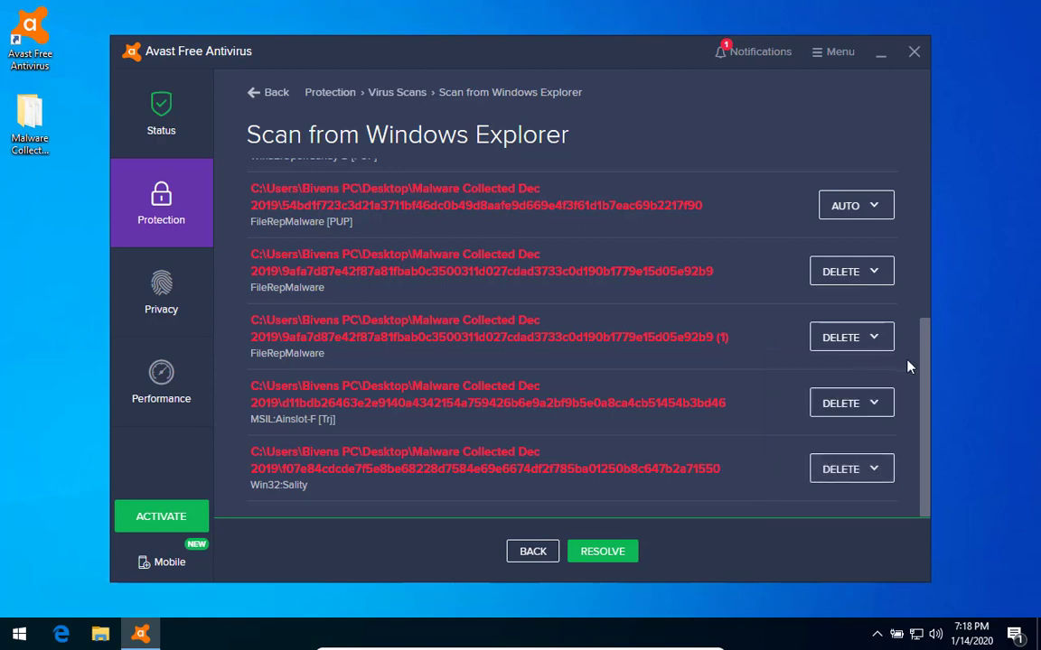
# - Set the remaining detections higher in the list, including FileRepMalware [PUP] and Win32:OpenCandy-D, to Delete
pyautogui.scroll(3)
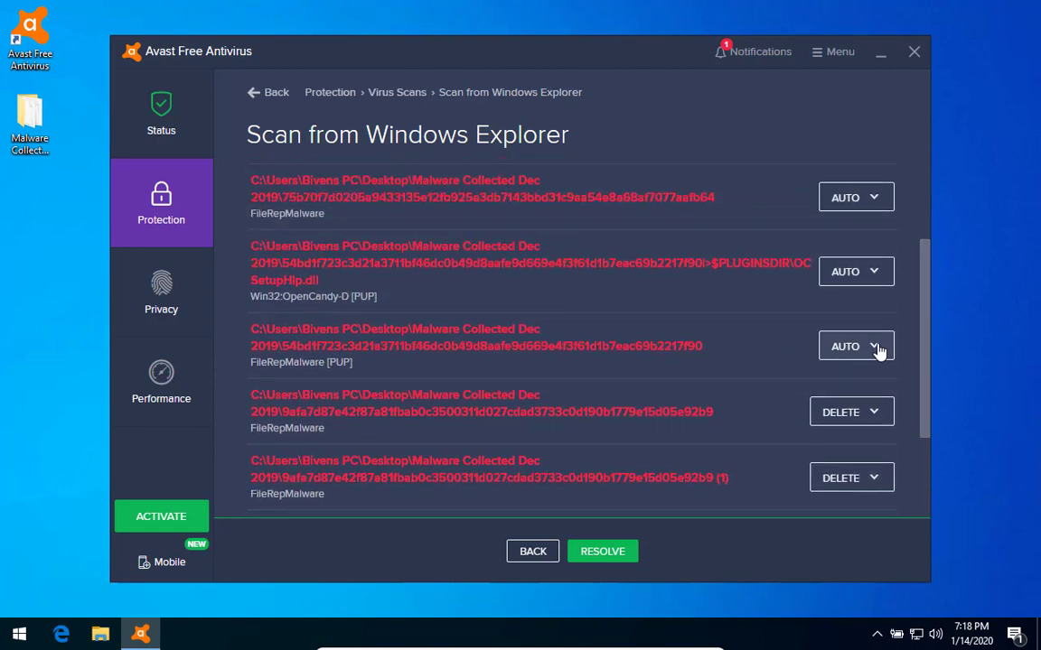
pyautogui.click(856, 347)
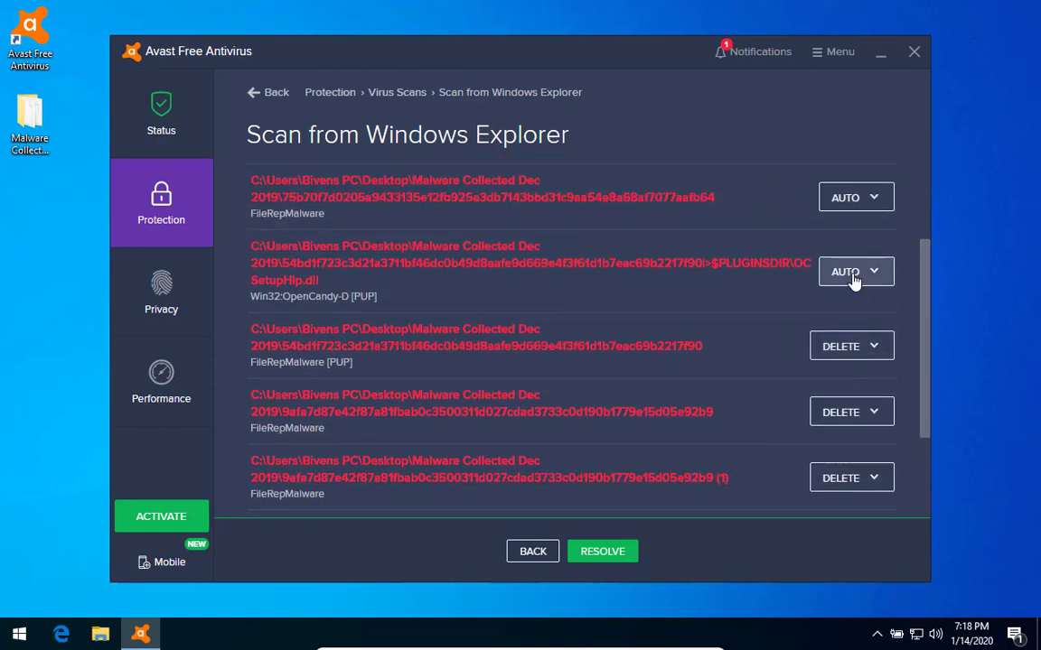
pyautogui.click(849, 271)
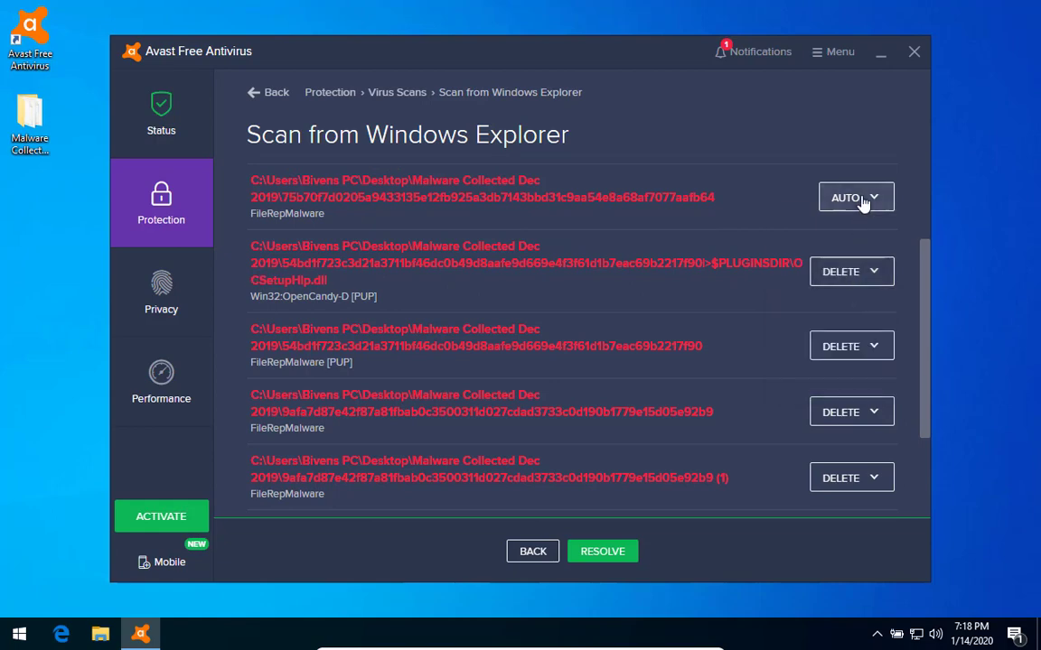
pyautogui.click(854, 197)
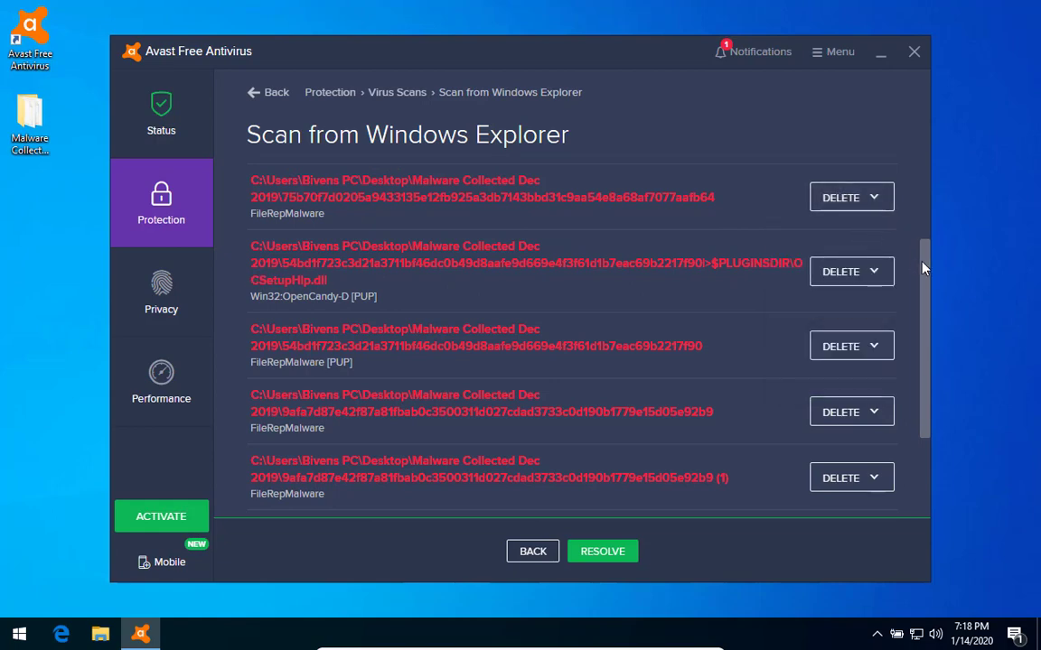
pyautogui.scroll(3)
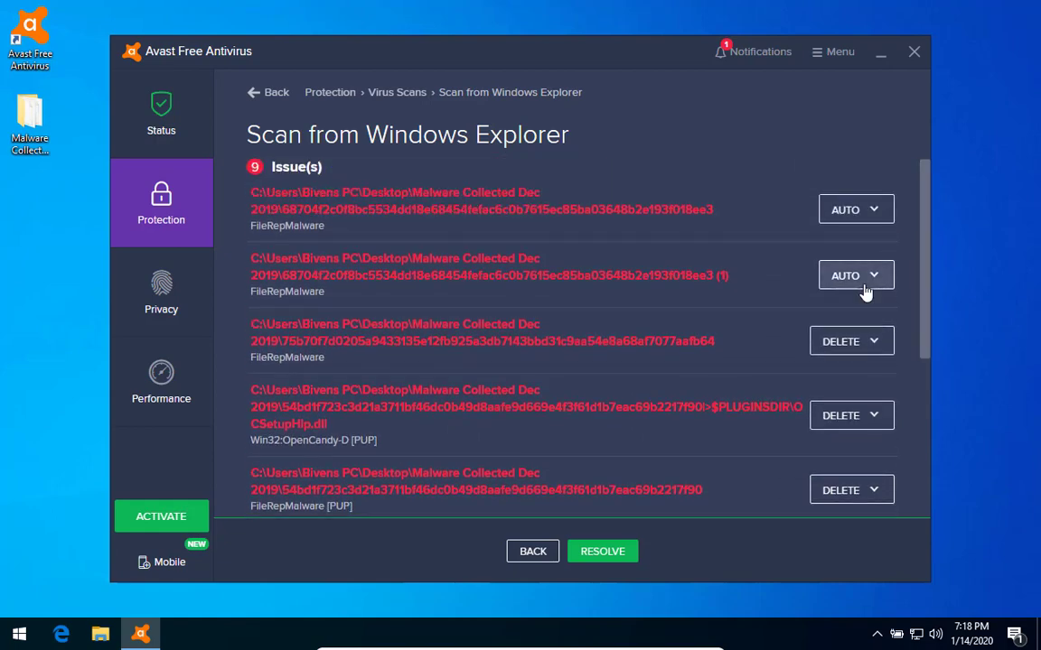
pyautogui.click(856, 275)
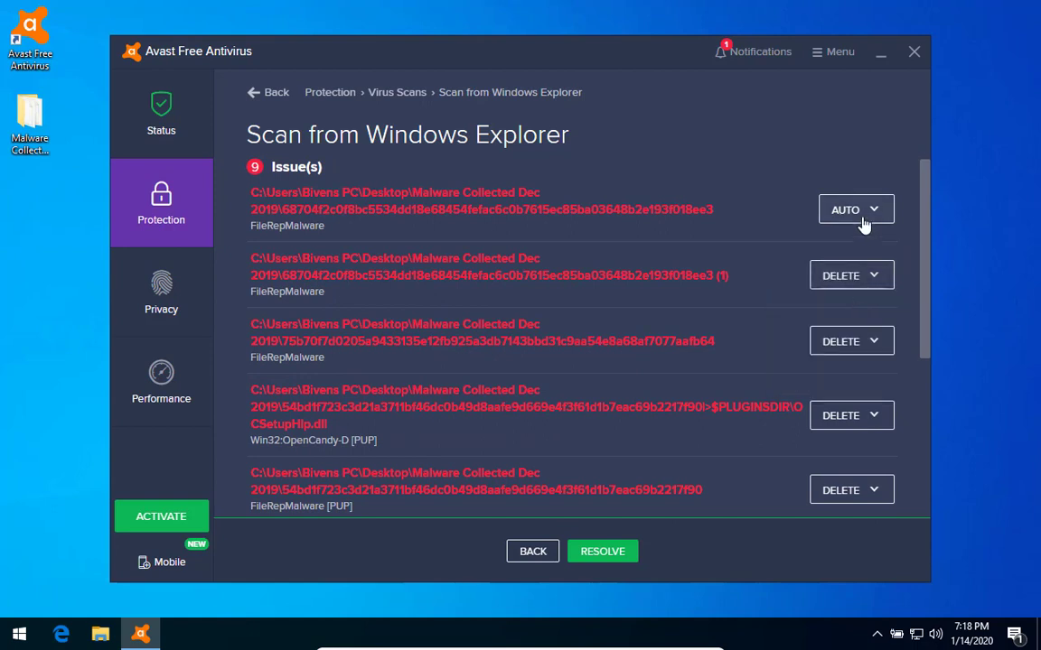
pyautogui.click(857, 210)
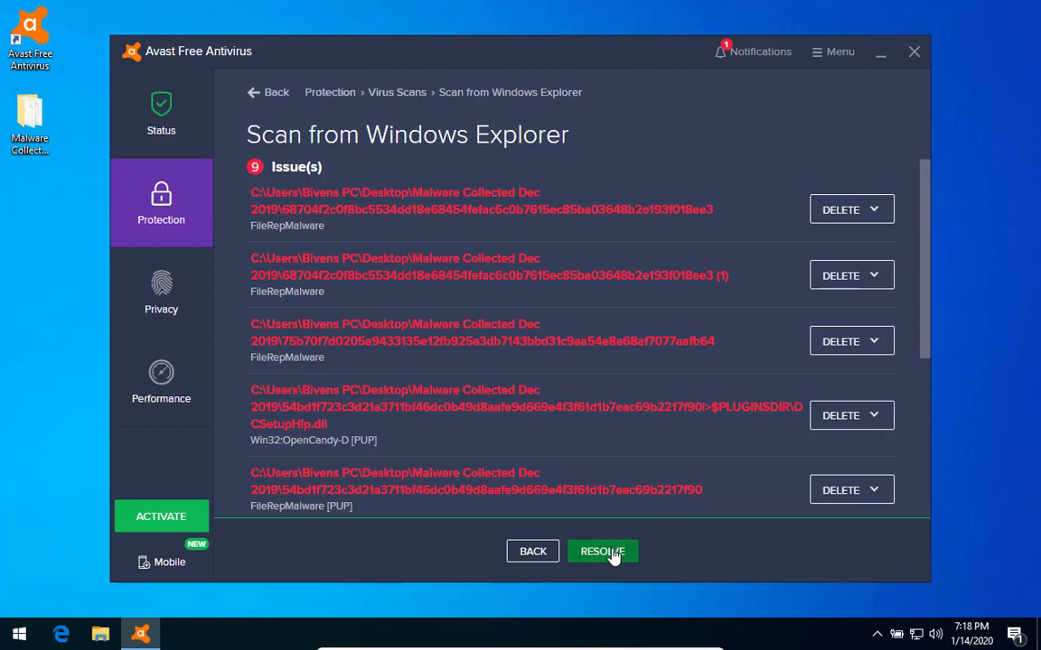
# - Resolve all 9 issues with the chosen Delete actions
pyautogui.click(604, 552)
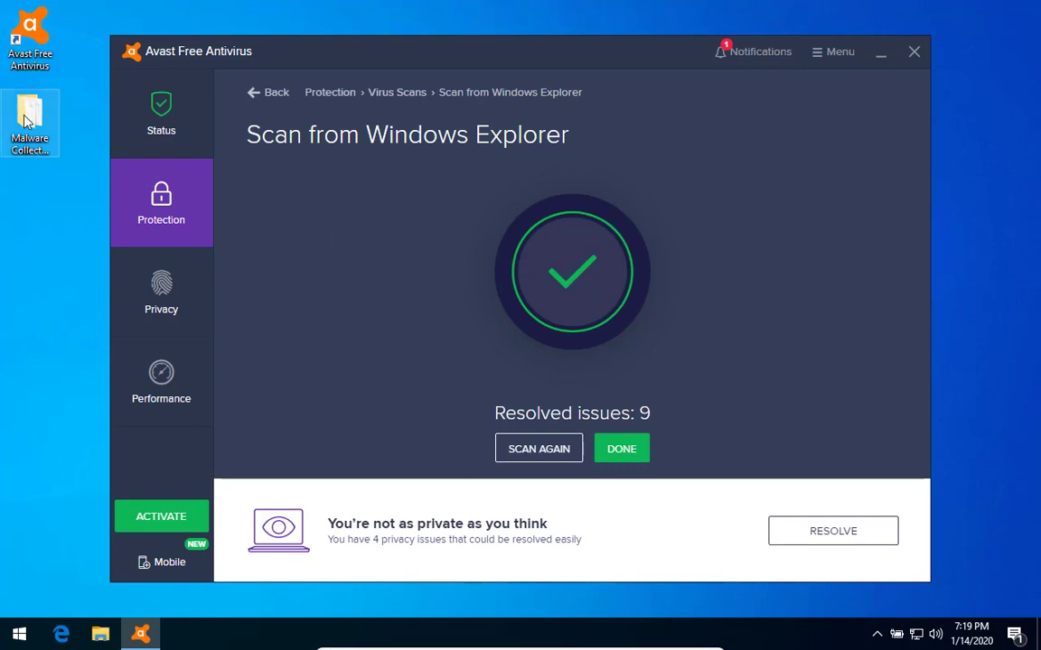
# - Open the Malware Collected Dec 2019 folder from the desktop to check its contents
pyautogui.rightClick(29, 123)
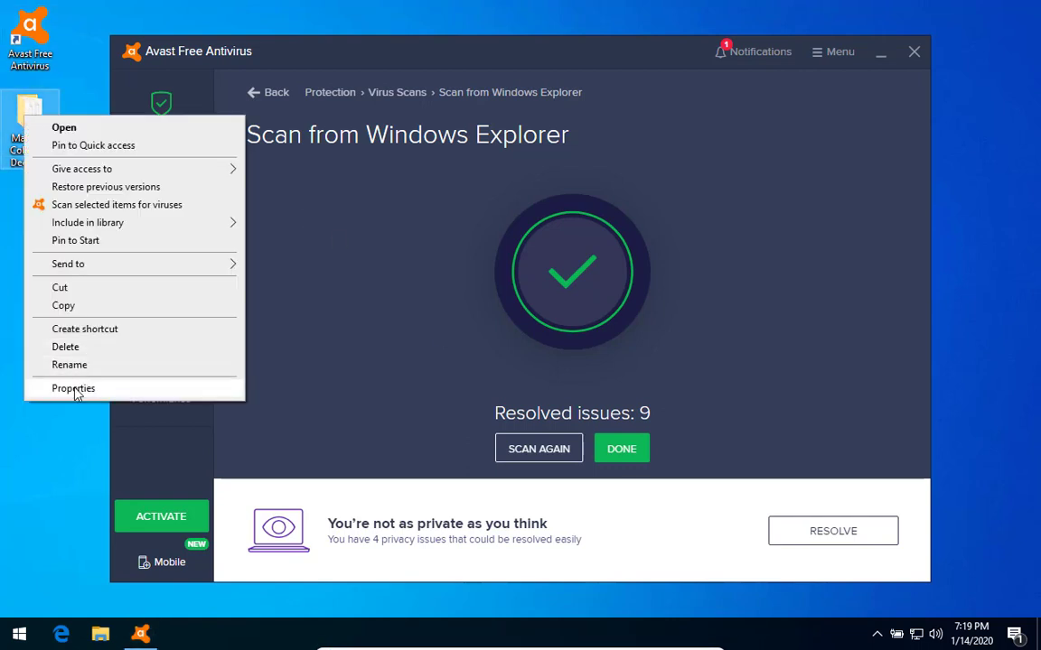
pyautogui.click(72, 387)
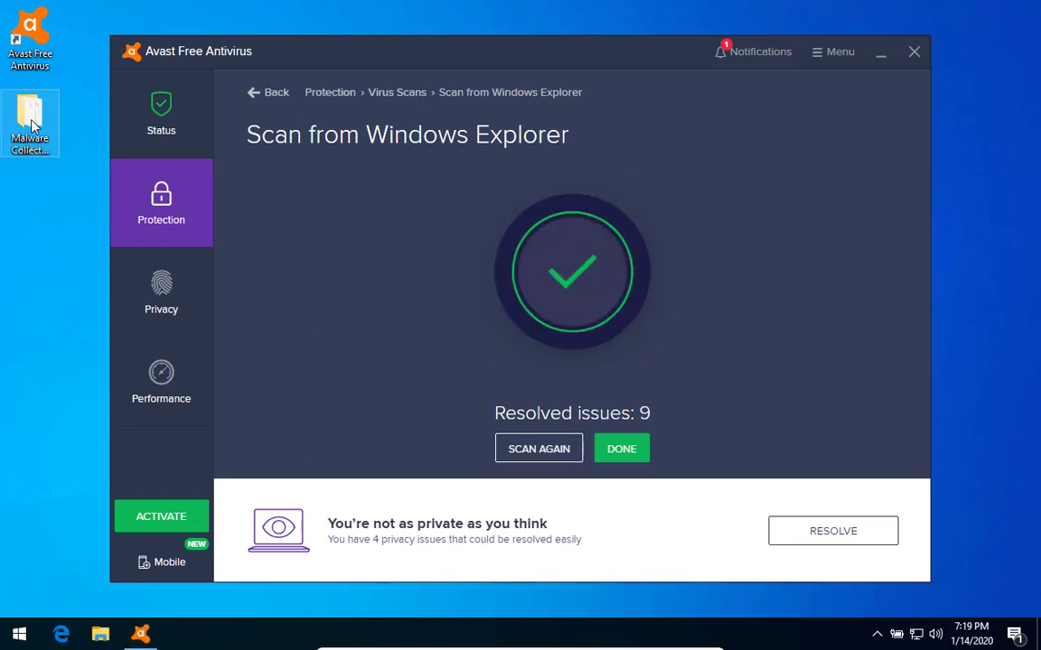
pyautogui.doubleClick(29, 123)
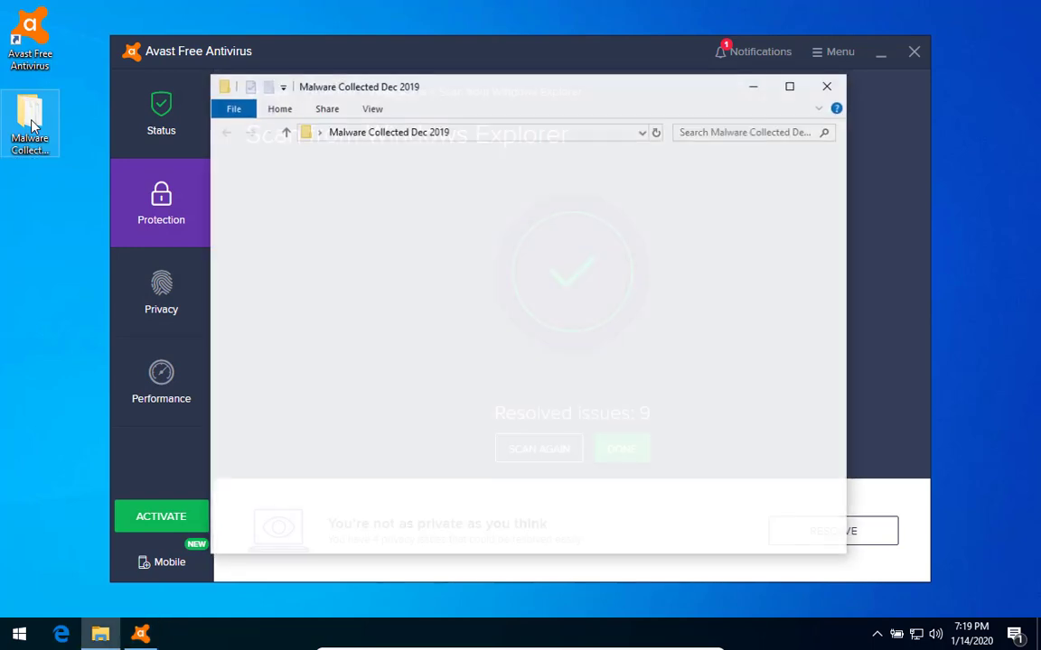